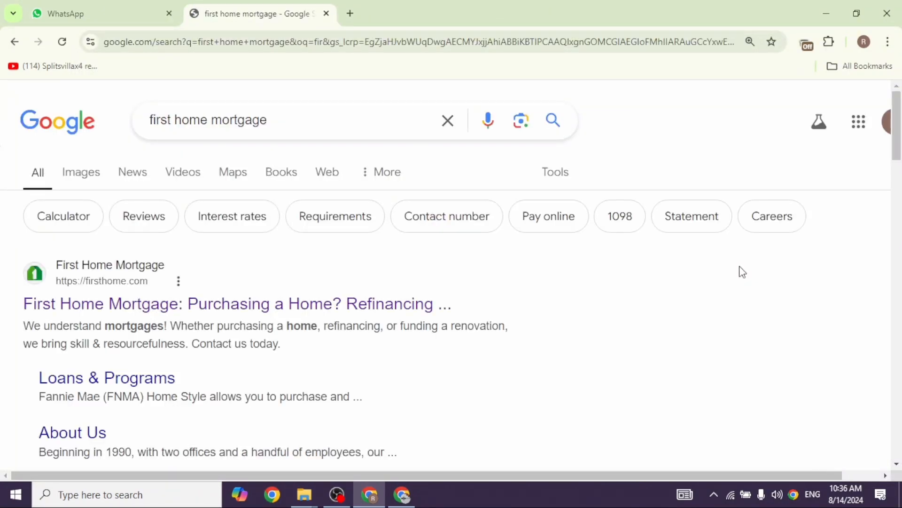
Step: Open the First Home Mortgage website from the Google results for 'first home mortgage'
scroll(down, 3)
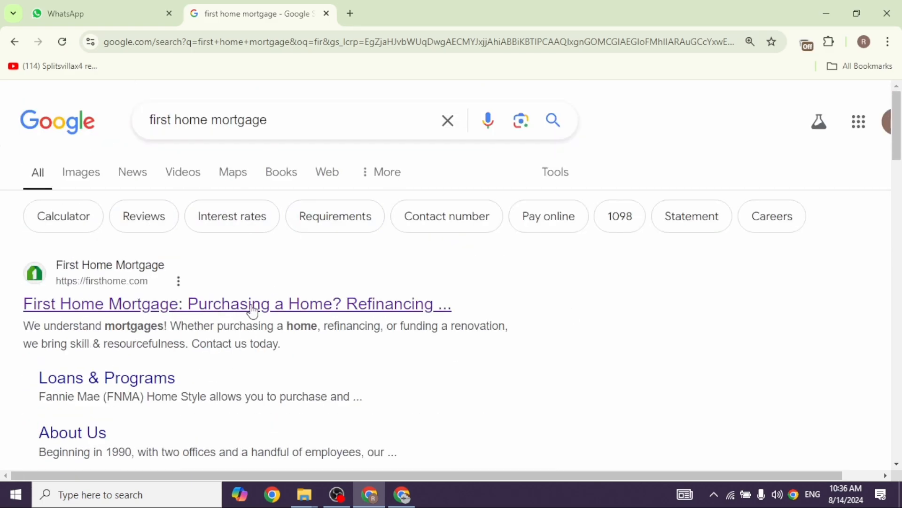
click(237, 304)
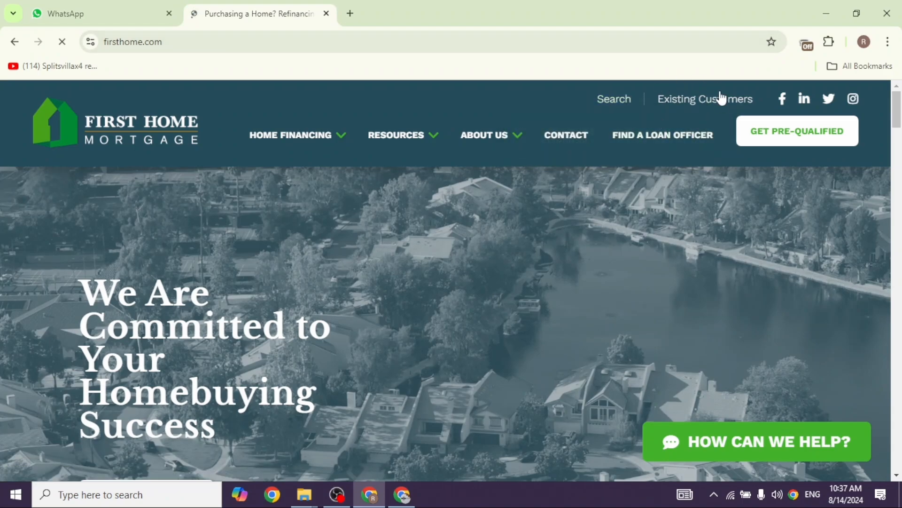
click(704, 98)
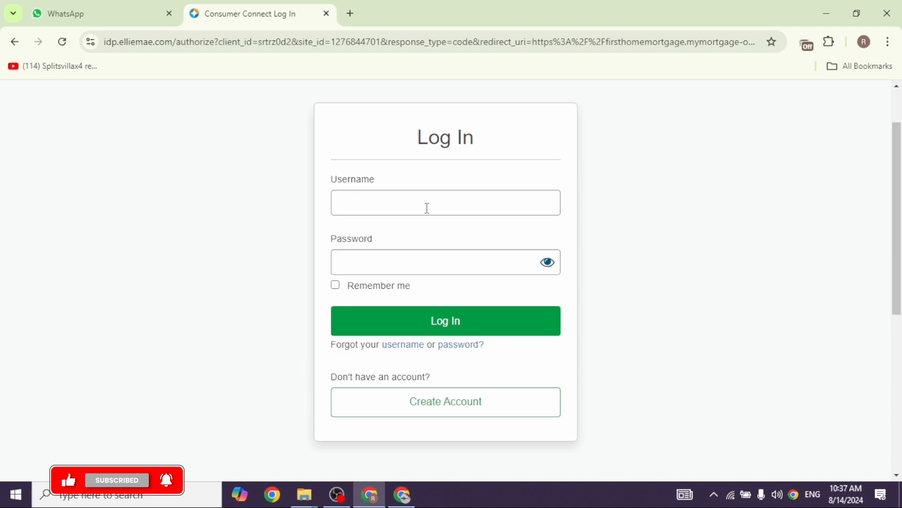
text(y)
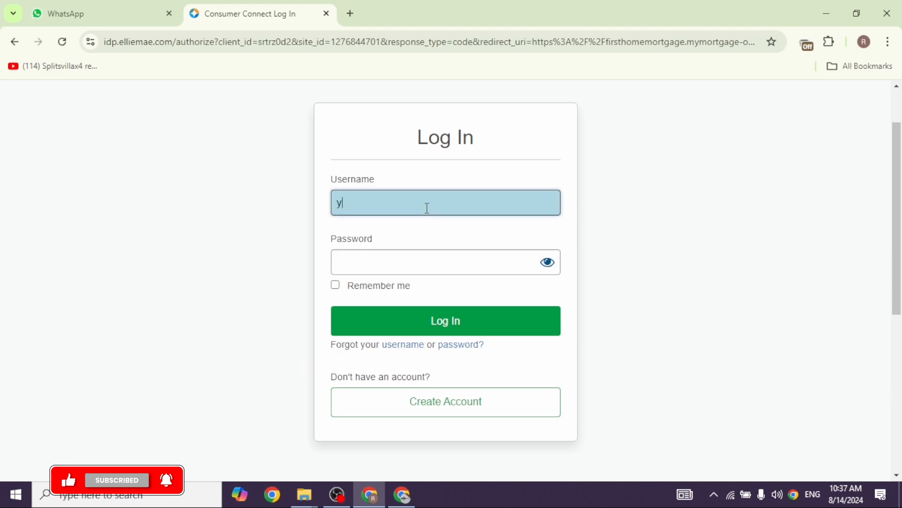
text(umikochan)
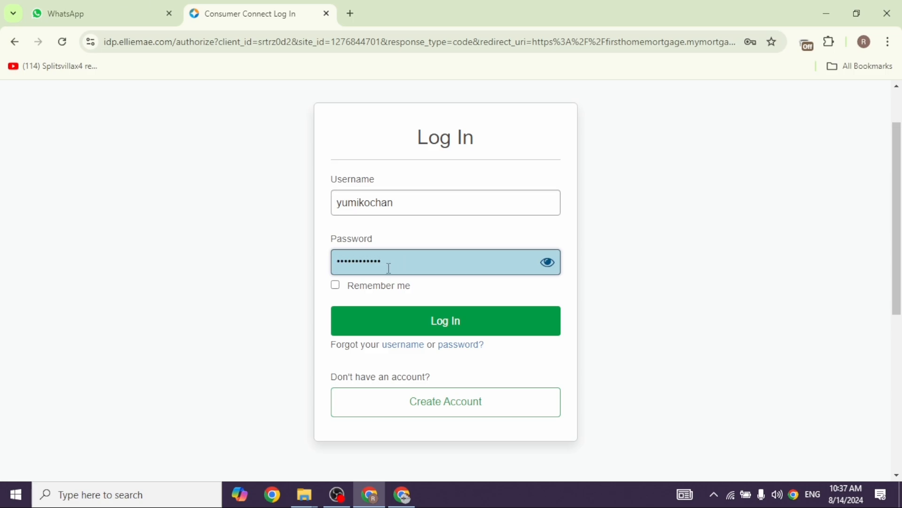
click(334, 285)
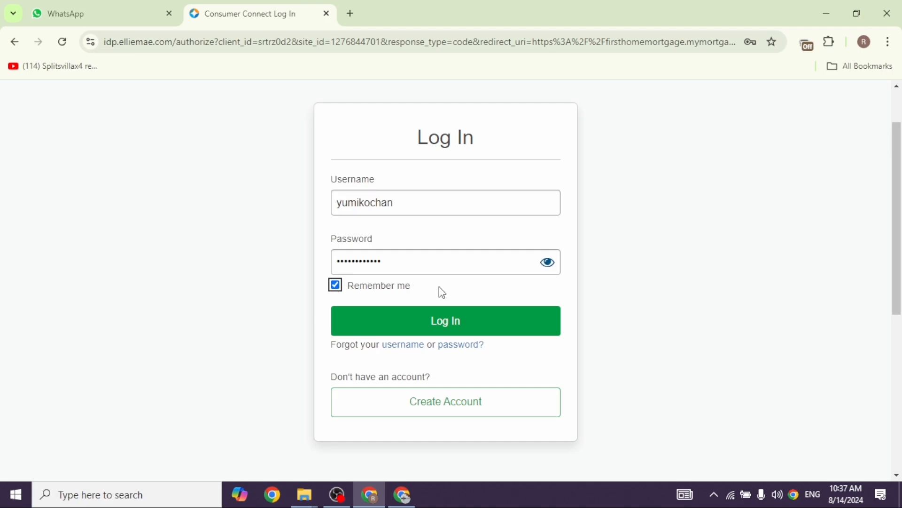
mouse_move(404, 345)
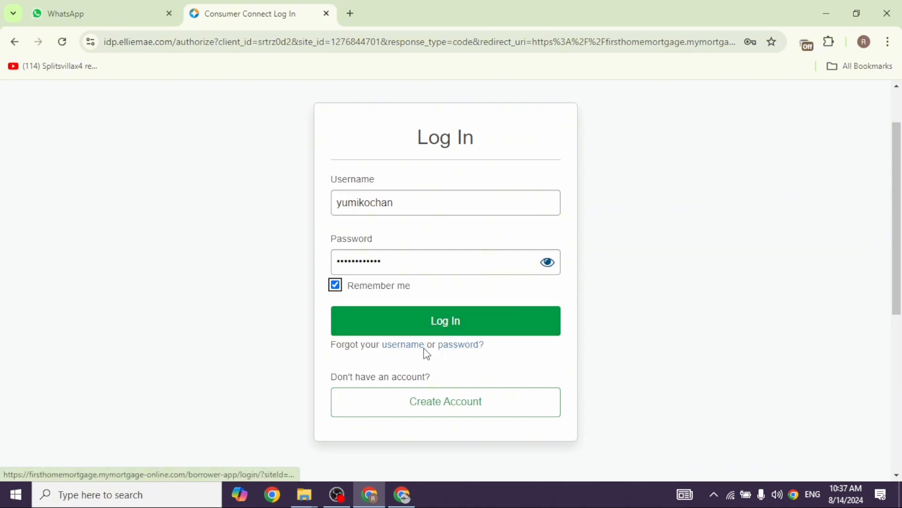
mouse_move(454, 266)
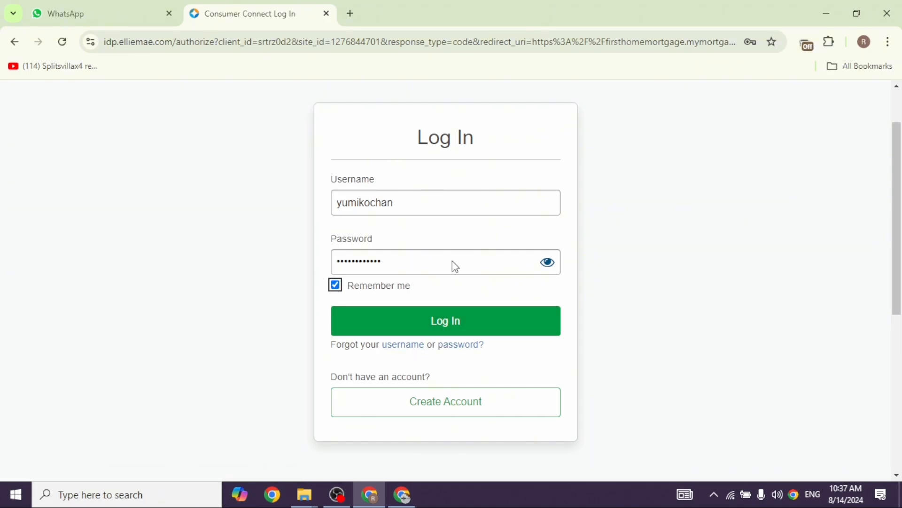